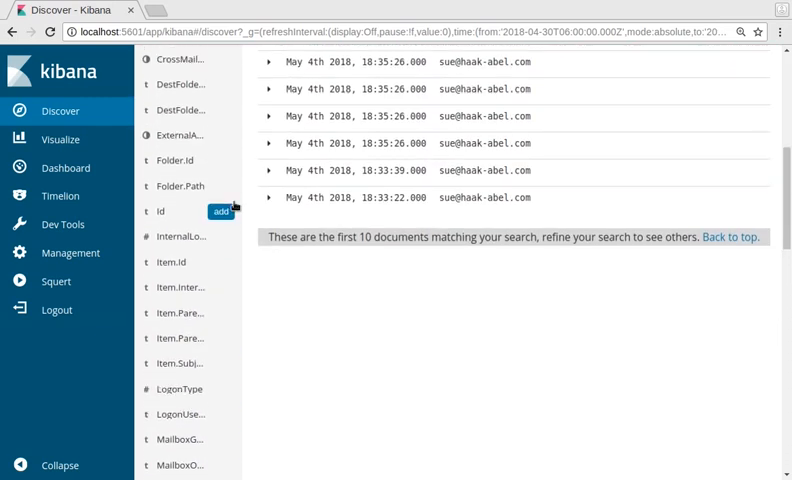
# - Scroll through the single-user results table showing UserIds and Operations columns
pyautogui.scroll(-3)
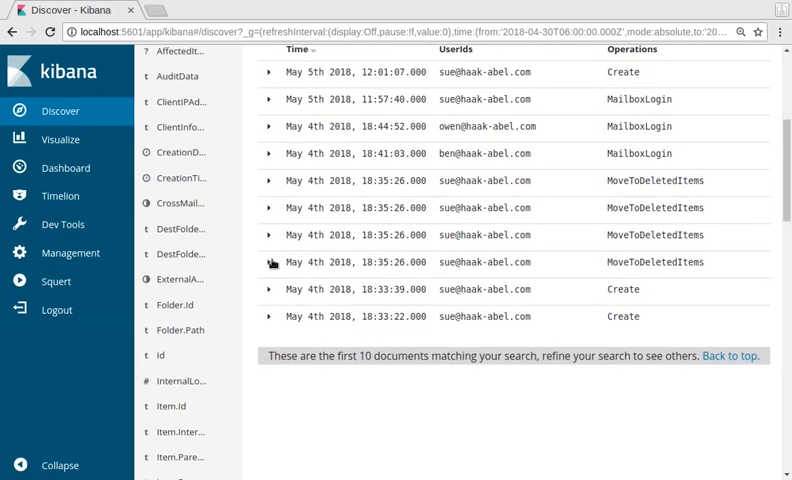
pyautogui.moveTo(580, 181)
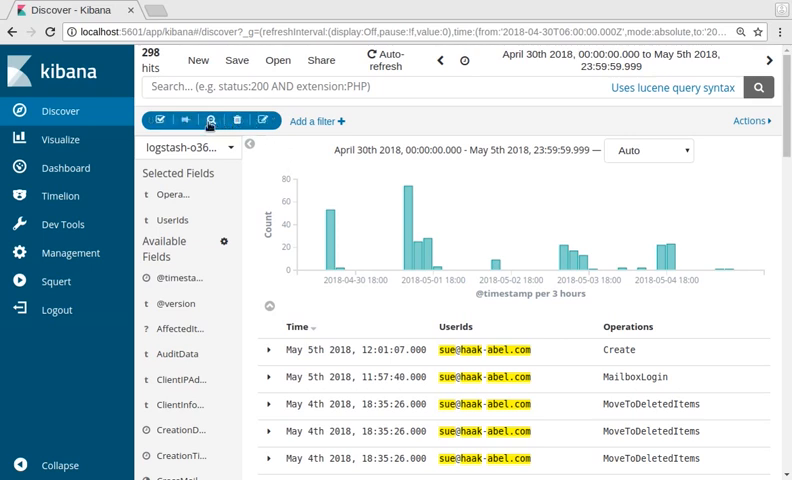
pyautogui.click(221, 120)
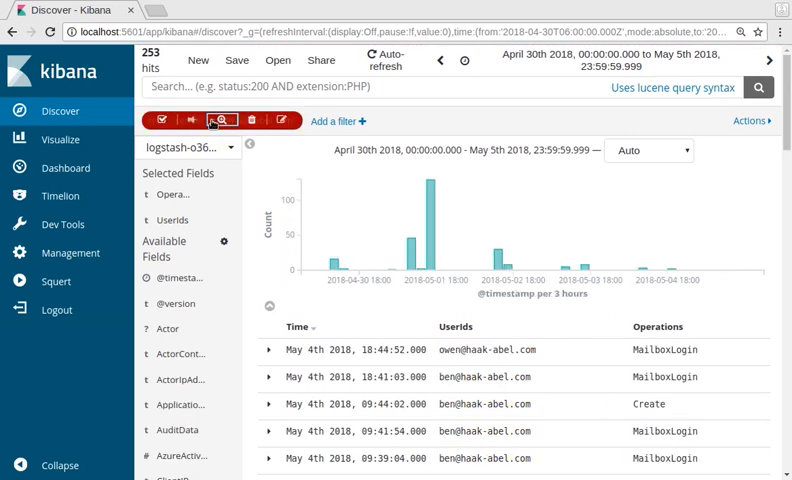
pyautogui.click(222, 120)
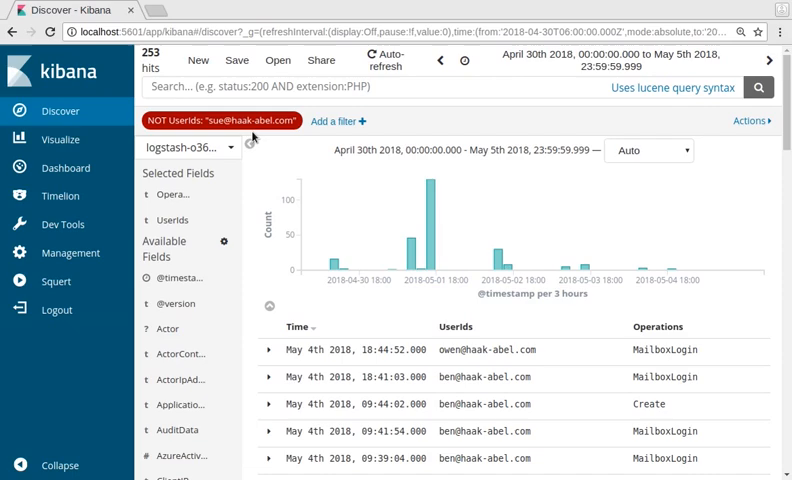
pyautogui.moveTo(383, 151)
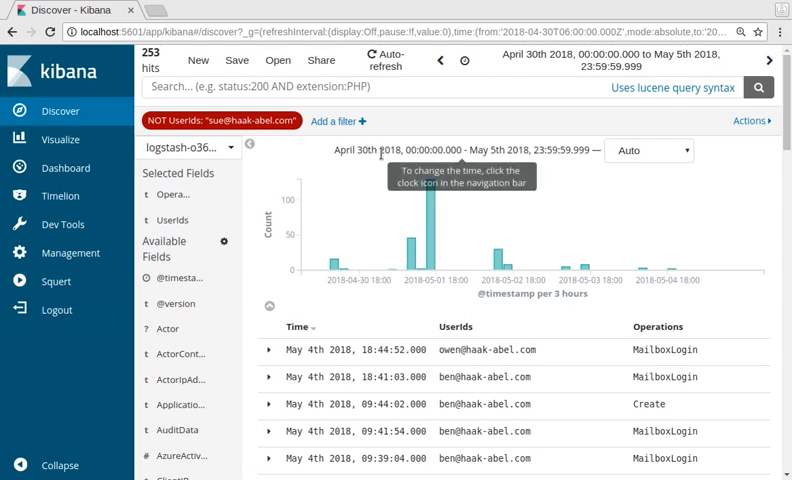
pyautogui.scroll(-3)
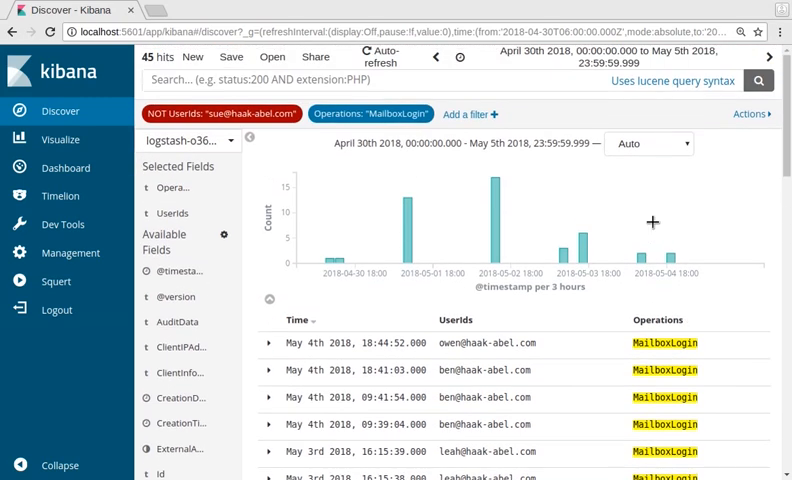
pyautogui.moveTo(437, 160)
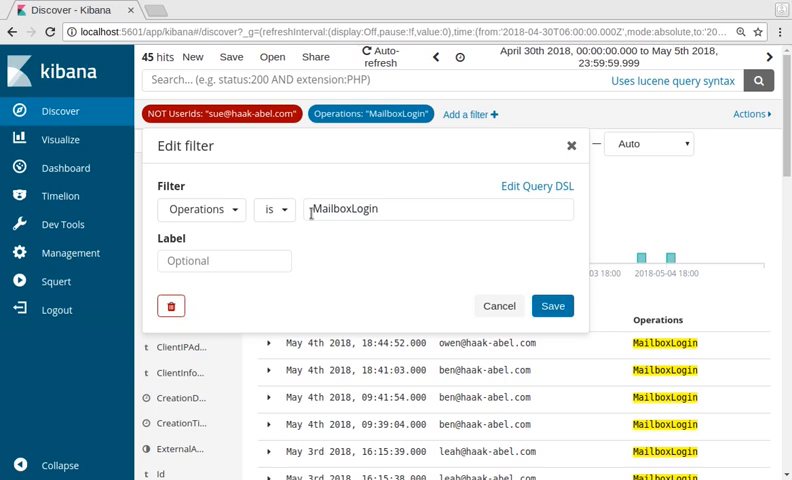
# - Change the Operations filter value from MailboxLogin to New-InboxRule and save
pyautogui.doubleClick(370, 209)
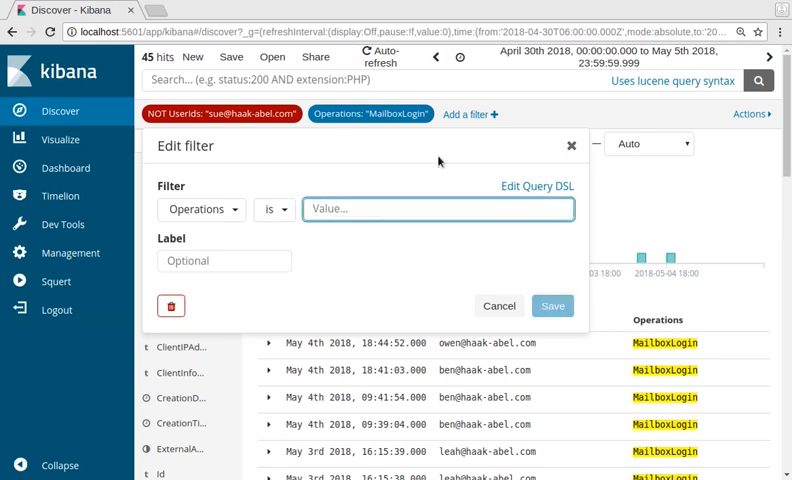
pyautogui.click(437, 209)
pyautogui.write('New-Inbox-')
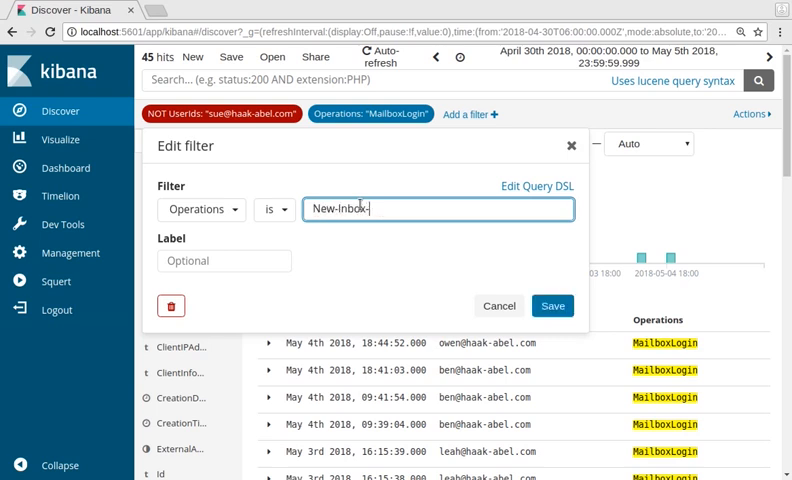
pyautogui.write('Rule')
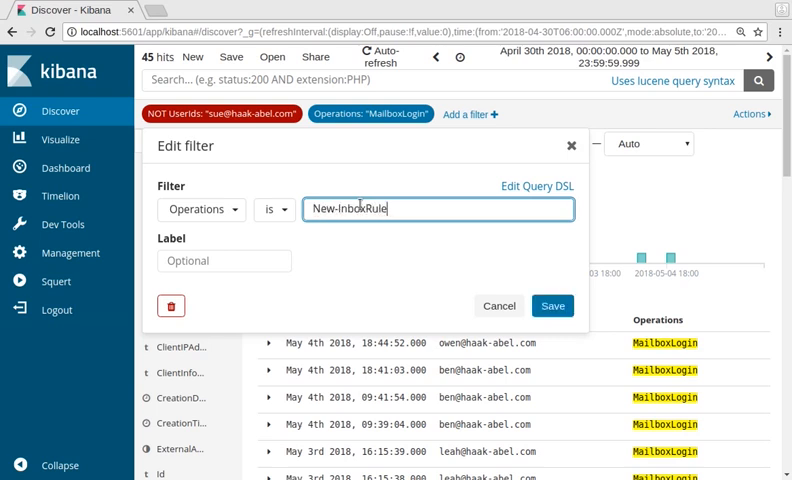
pyautogui.click(552, 305)
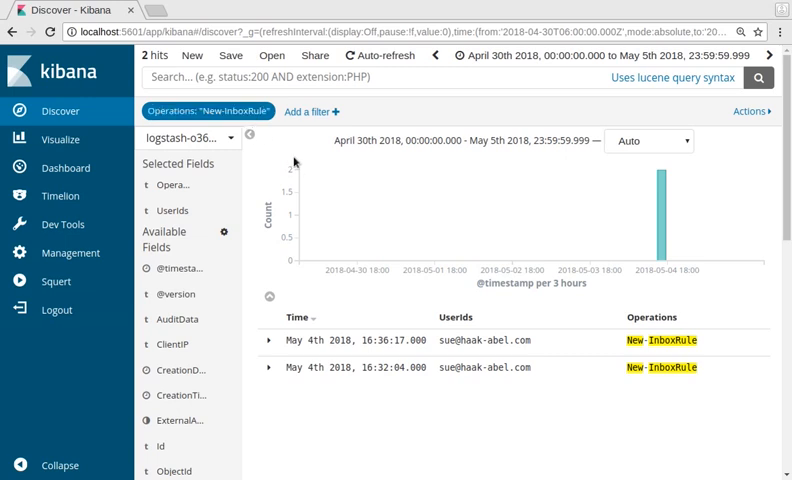
pyautogui.moveTo(645, 148)
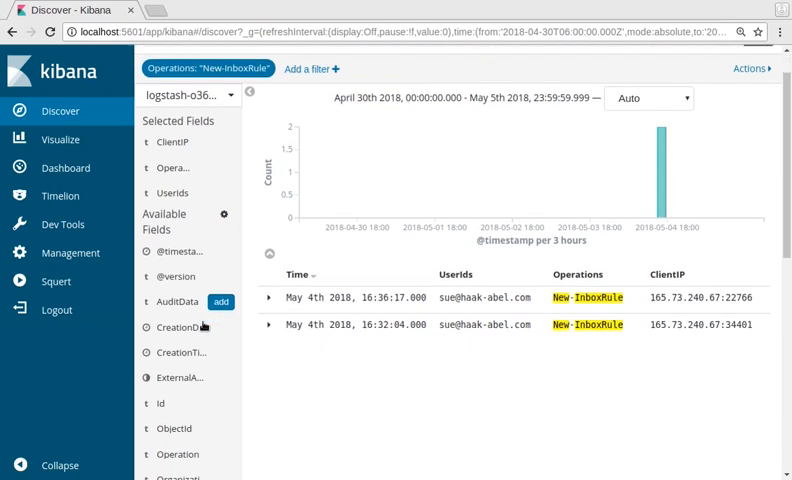
# - Scroll the two New-InboxRule hits with the added ClientIP column
pyautogui.scroll(-3)
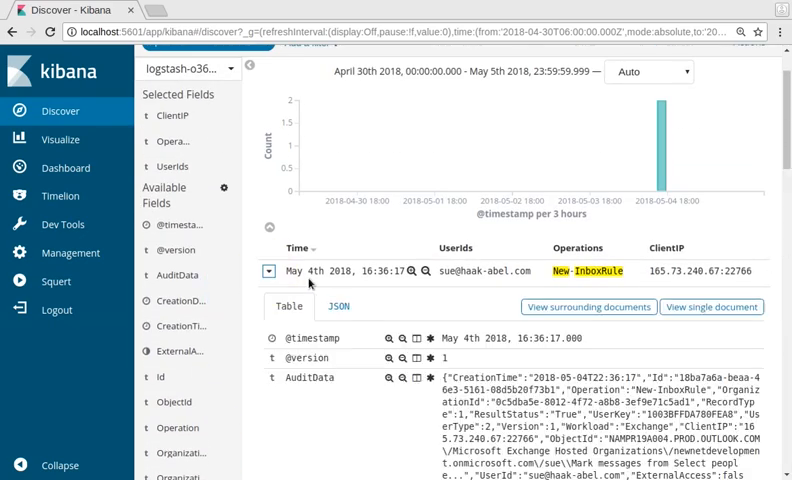
pyautogui.scroll(-3)
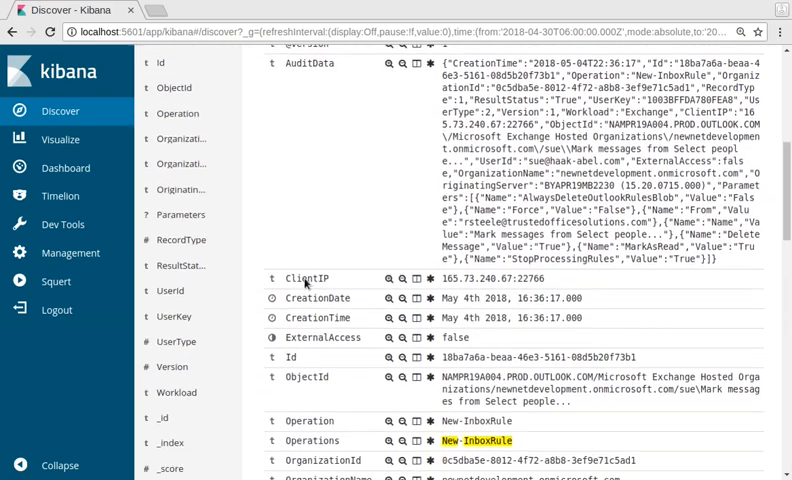
pyautogui.scroll(-3)
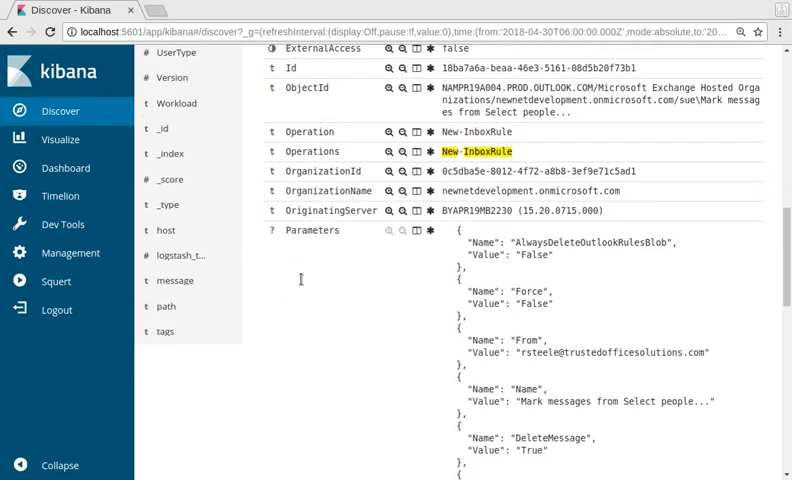
pyautogui.scroll(-3)
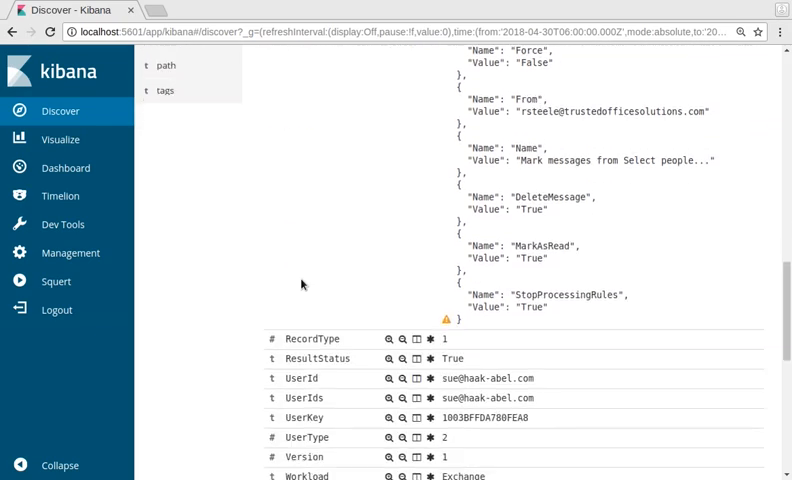